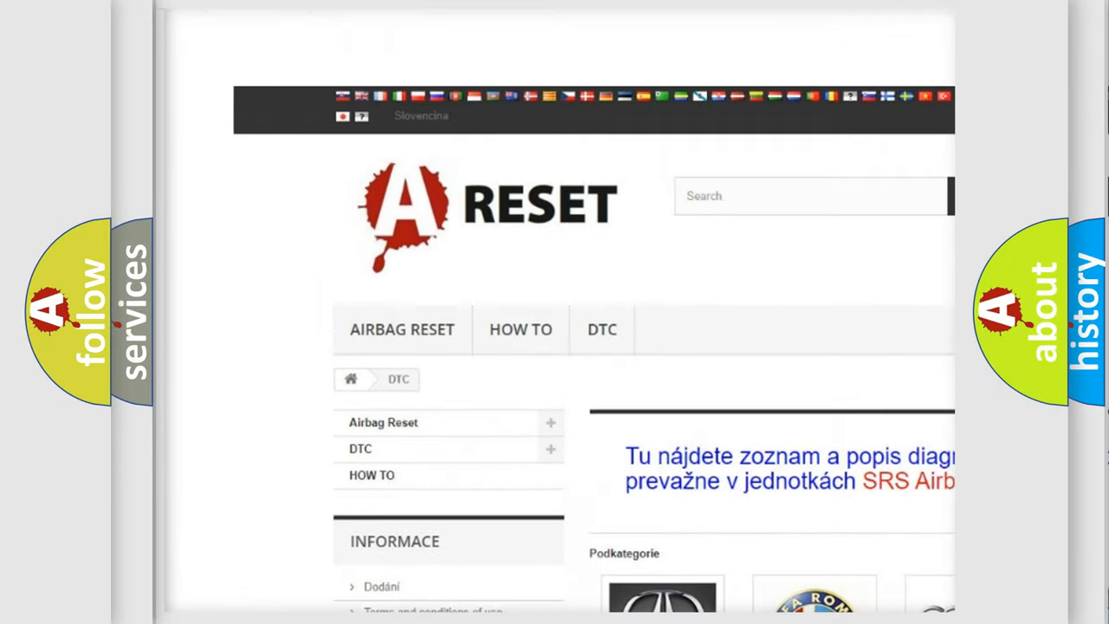
Open the Jeep tile from the DTC brand grid and skim its code subcategories
scroll(down, 3)
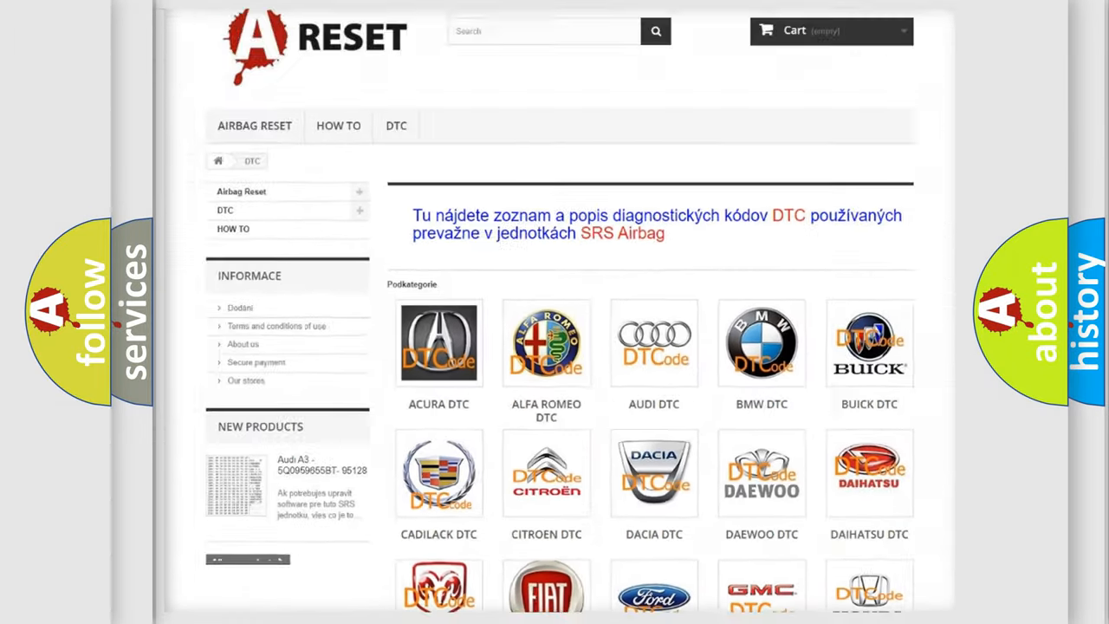
scroll(down, 3)
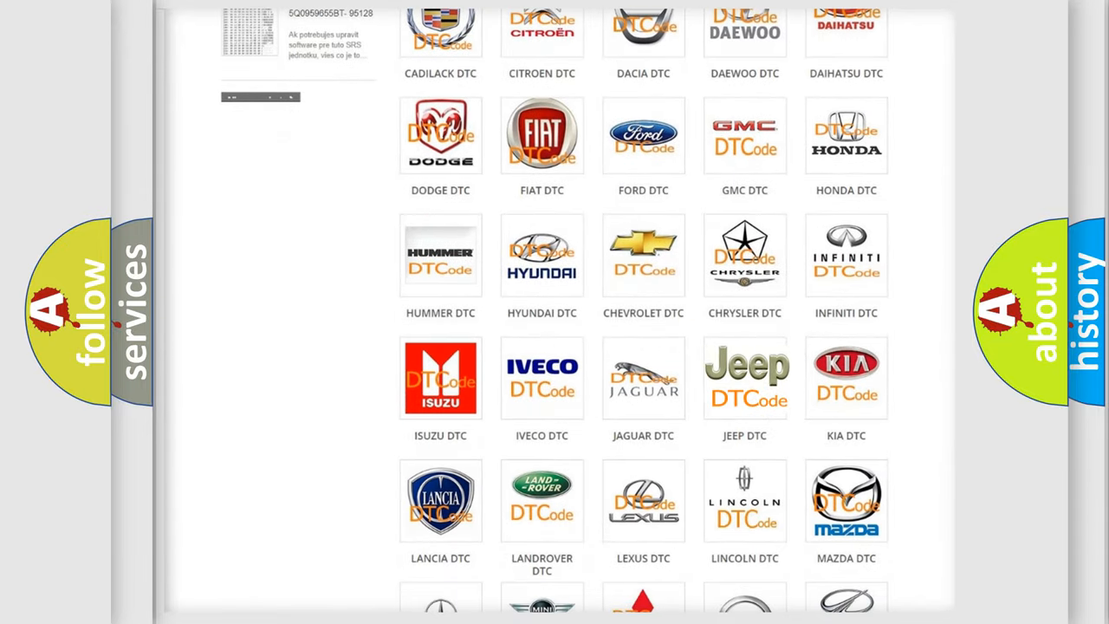
click(744, 376)
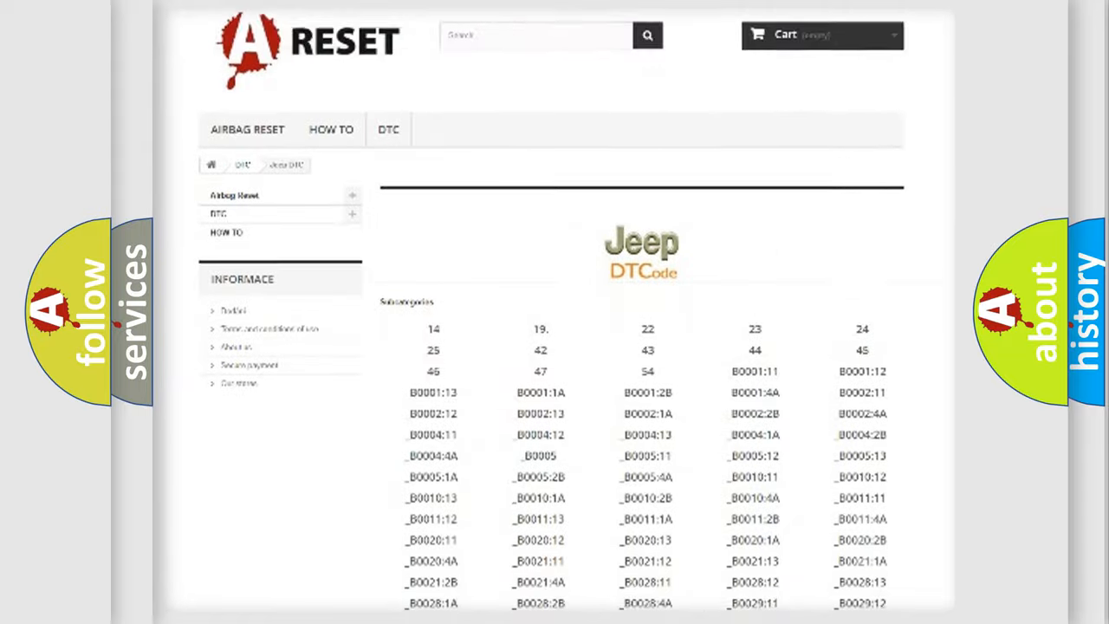
scroll(down, 3)
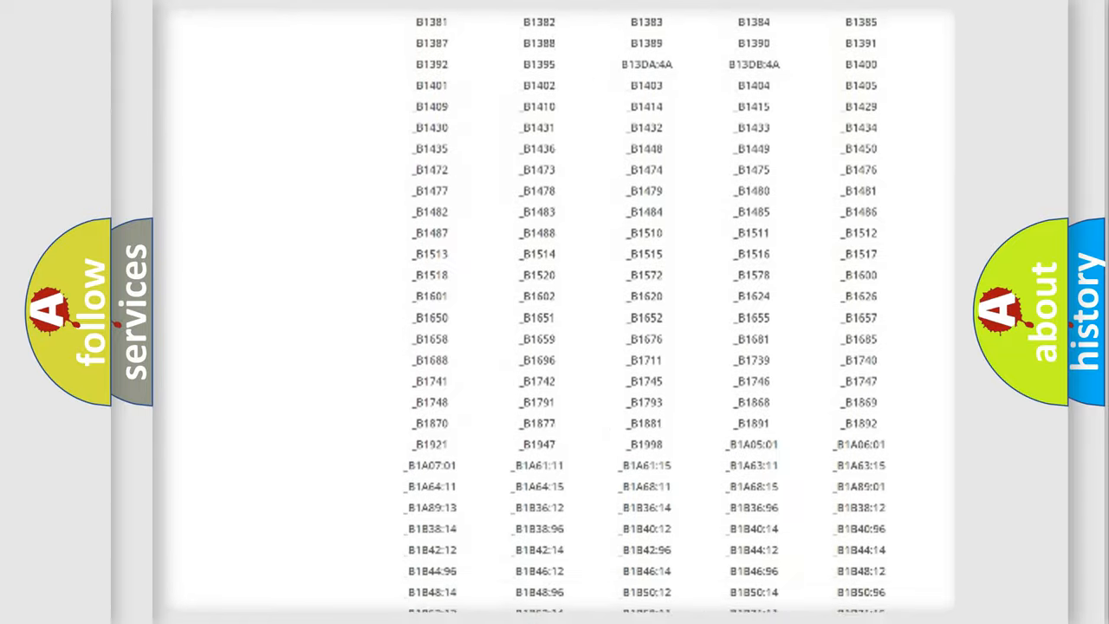
scroll(up, 3)
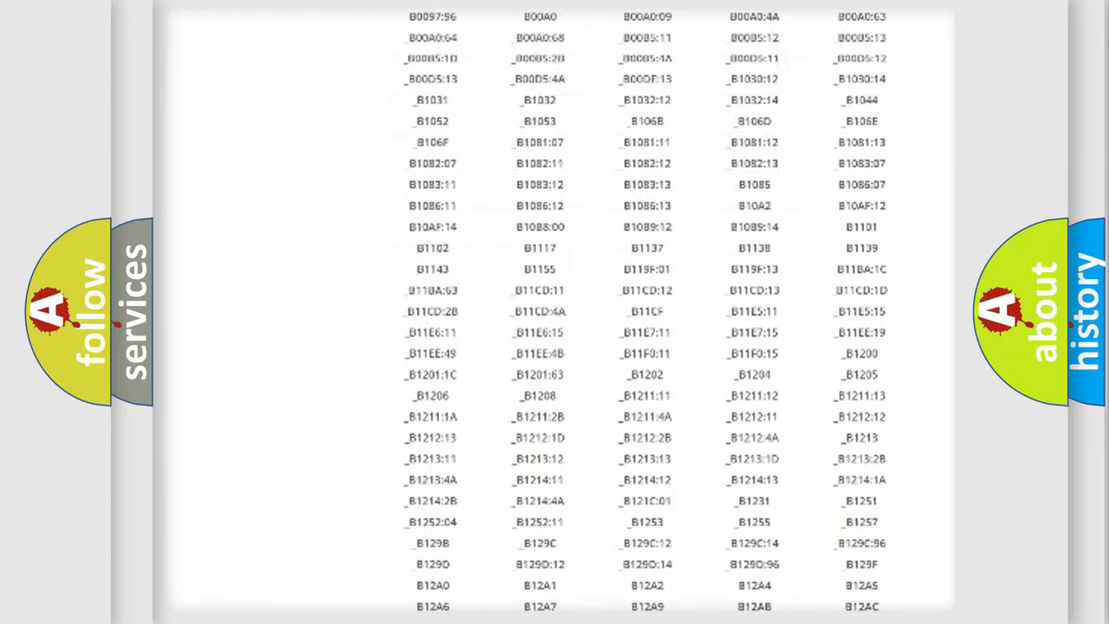
scroll(up, 3)
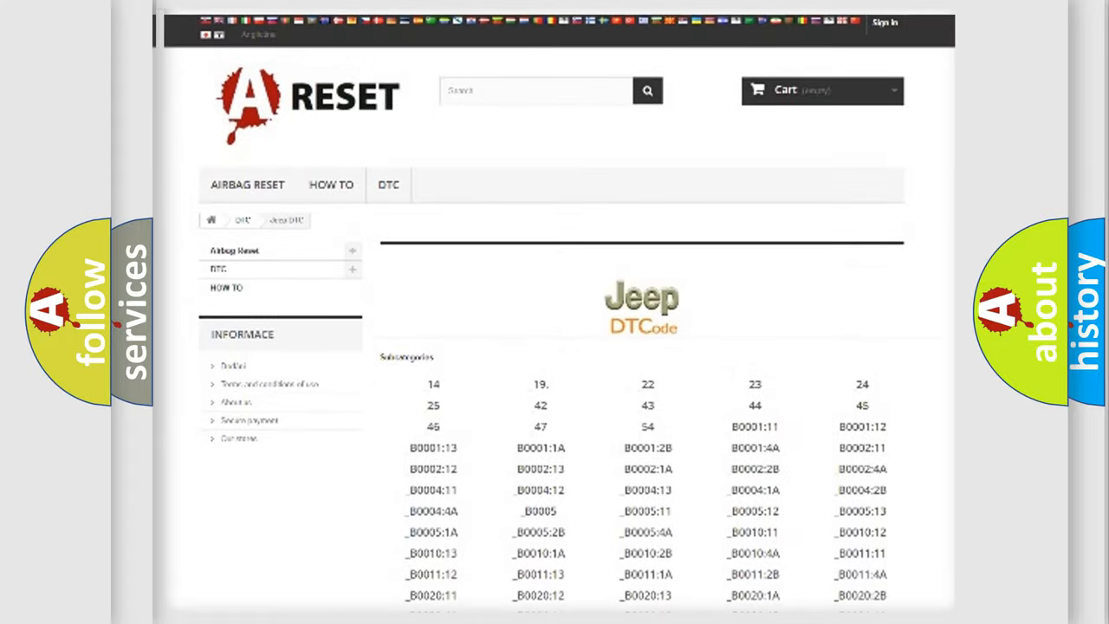